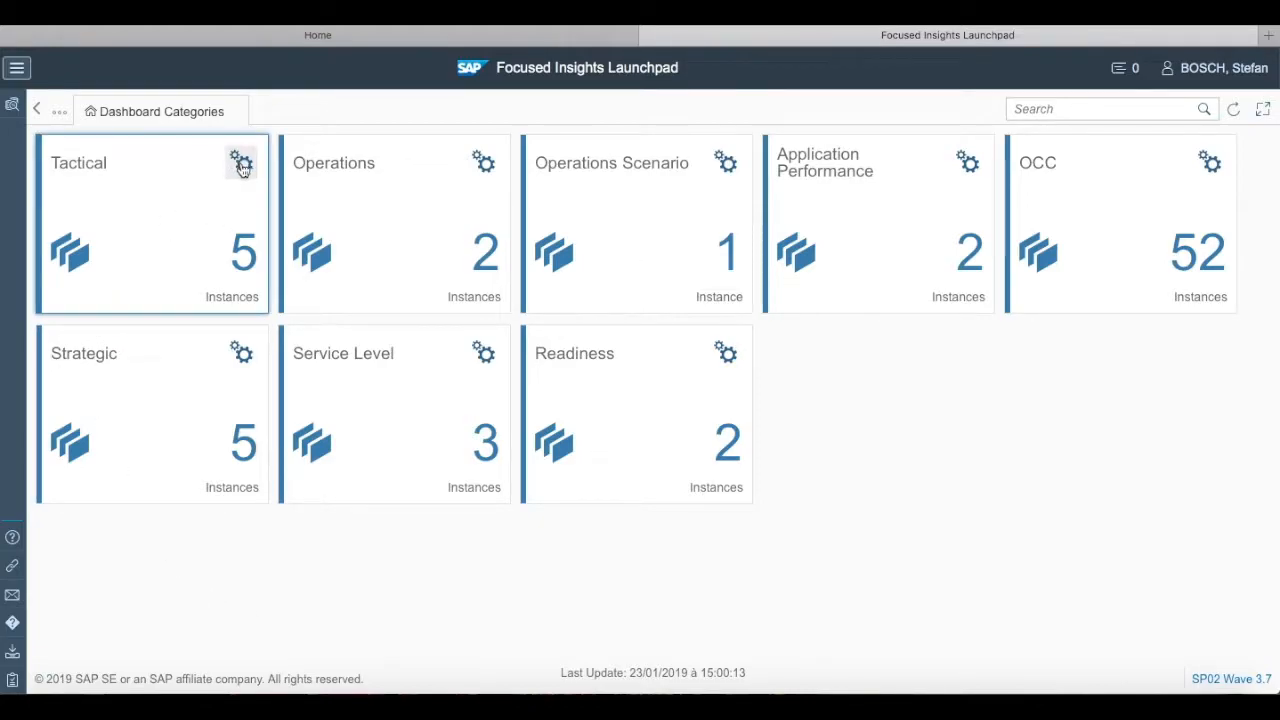
mouse_move(241, 162)
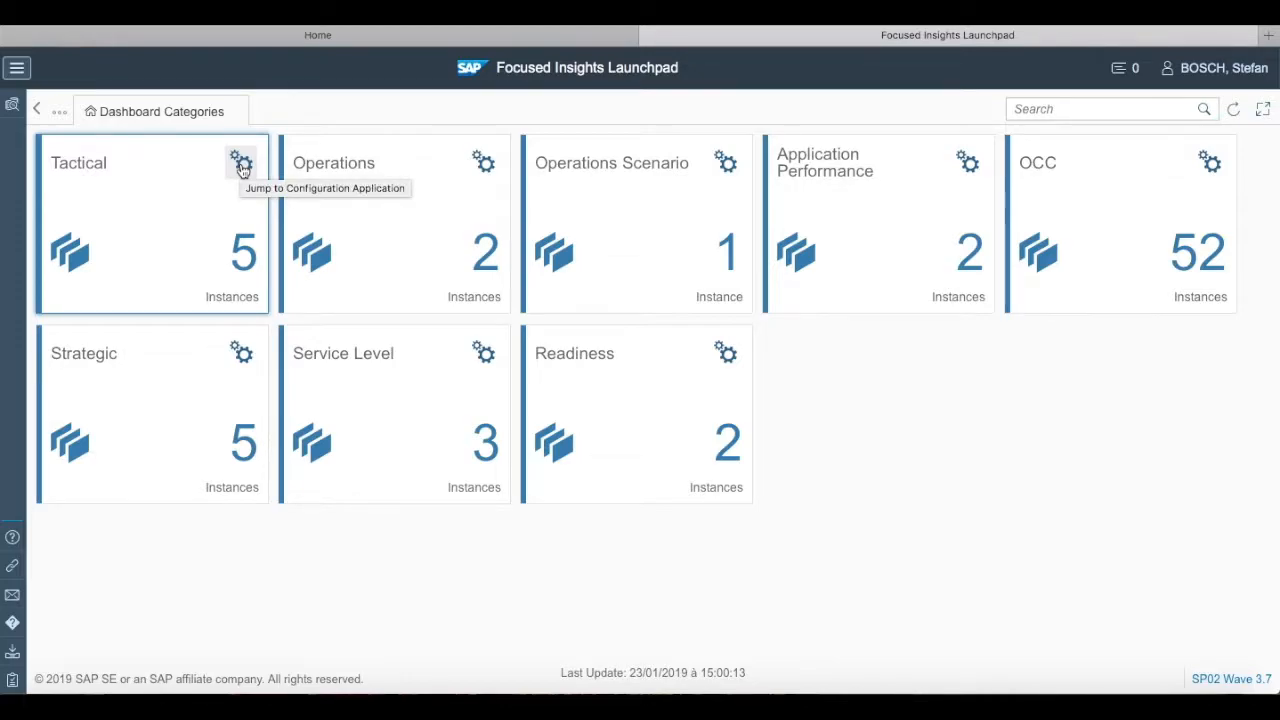
- Jump from the Tactical tile to its configuration application listing the configured instances
left_click(241, 162)
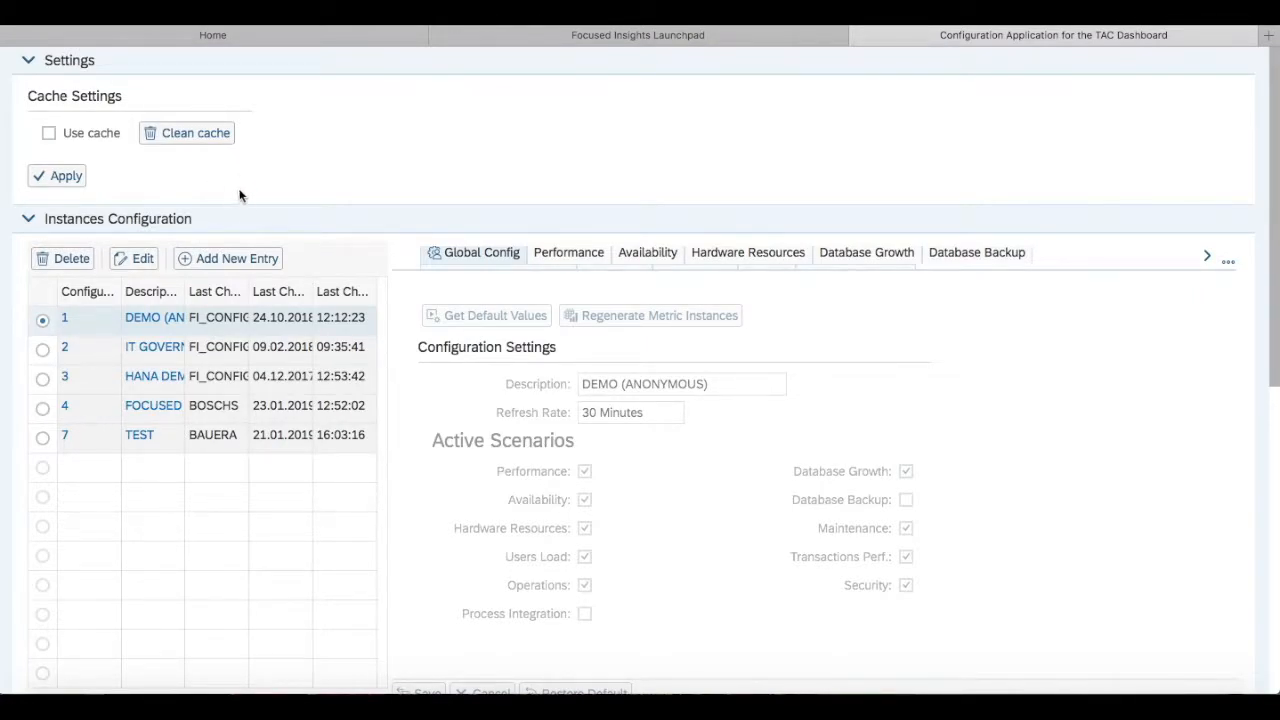
mouse_move(186, 231)
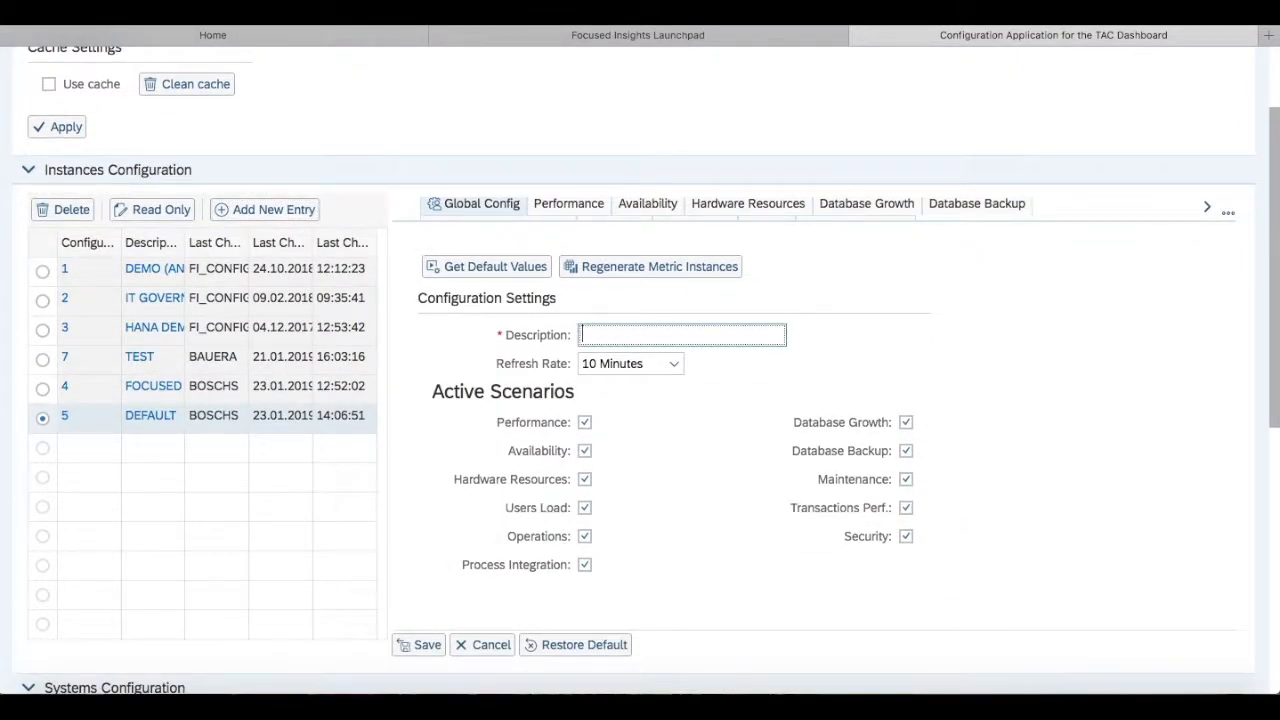
- Add a new instance entry described as SAP HANA and review the settings below it
type("SAP HANA")
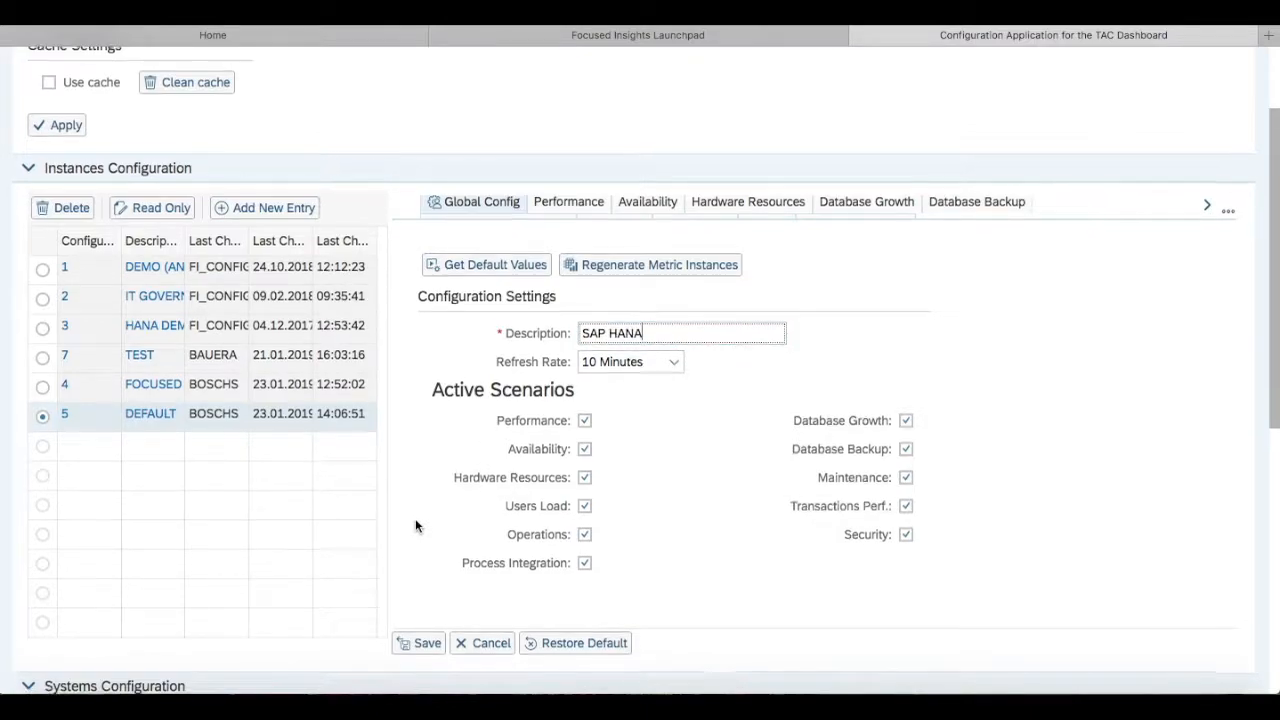
scroll("down", 3)
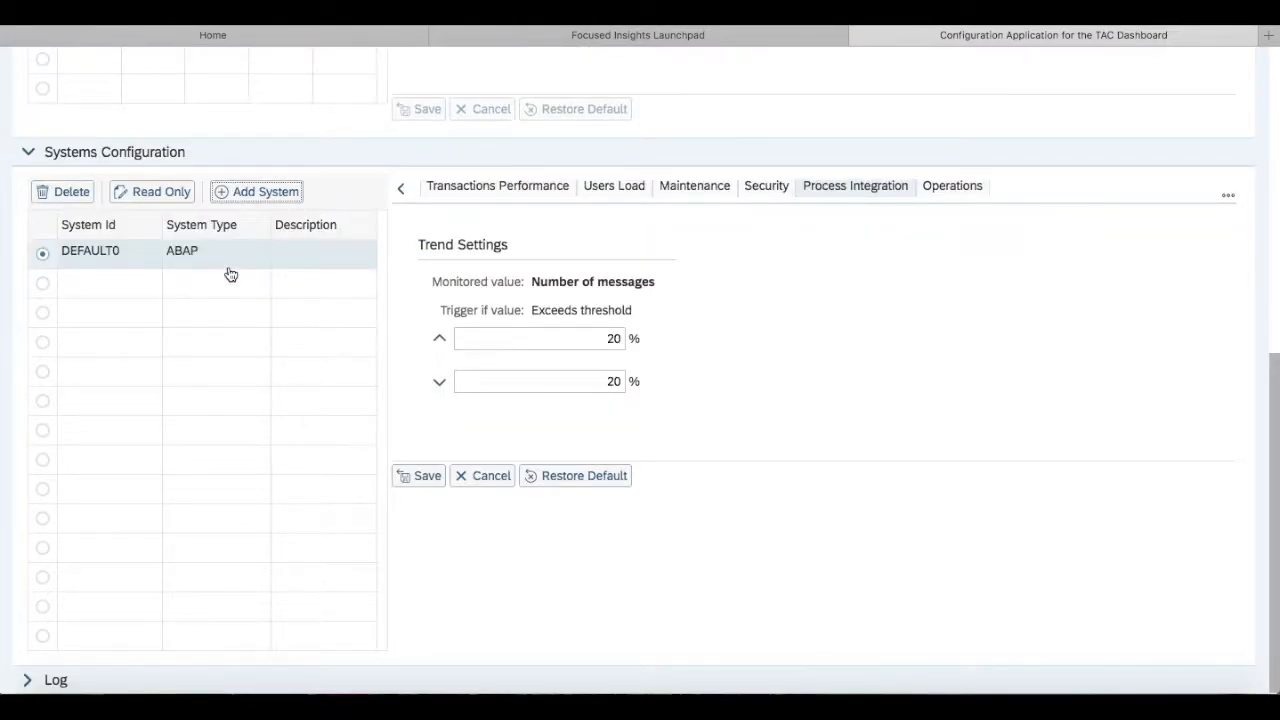
- Show the new ABAP system's System Config settings with its type, ID and active scenarios
left_click(400, 188)
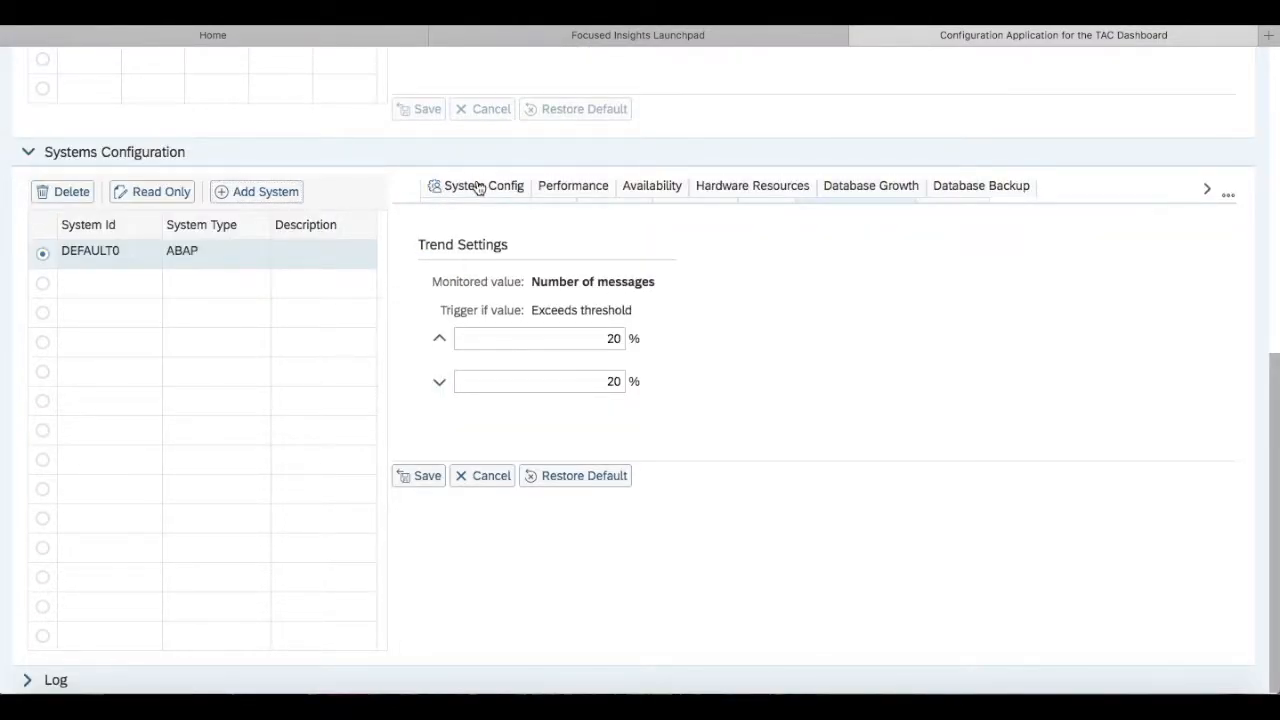
left_click(483, 186)
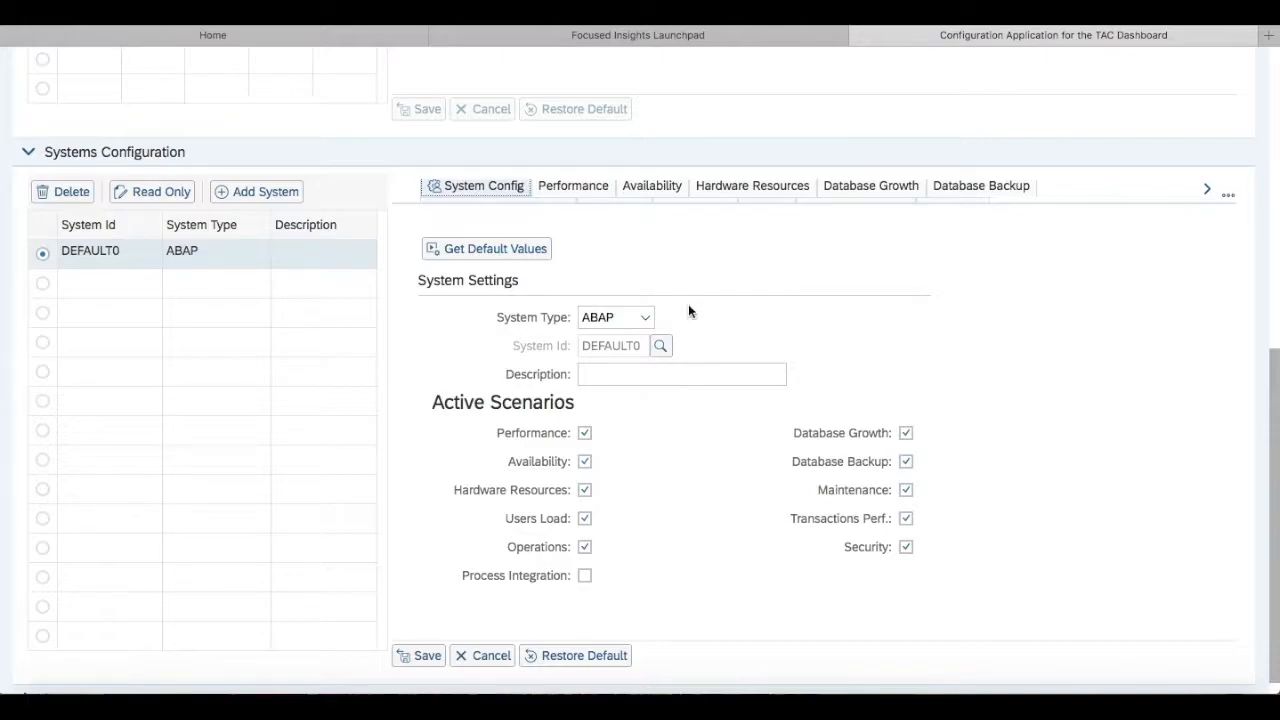
mouse_move(673, 311)
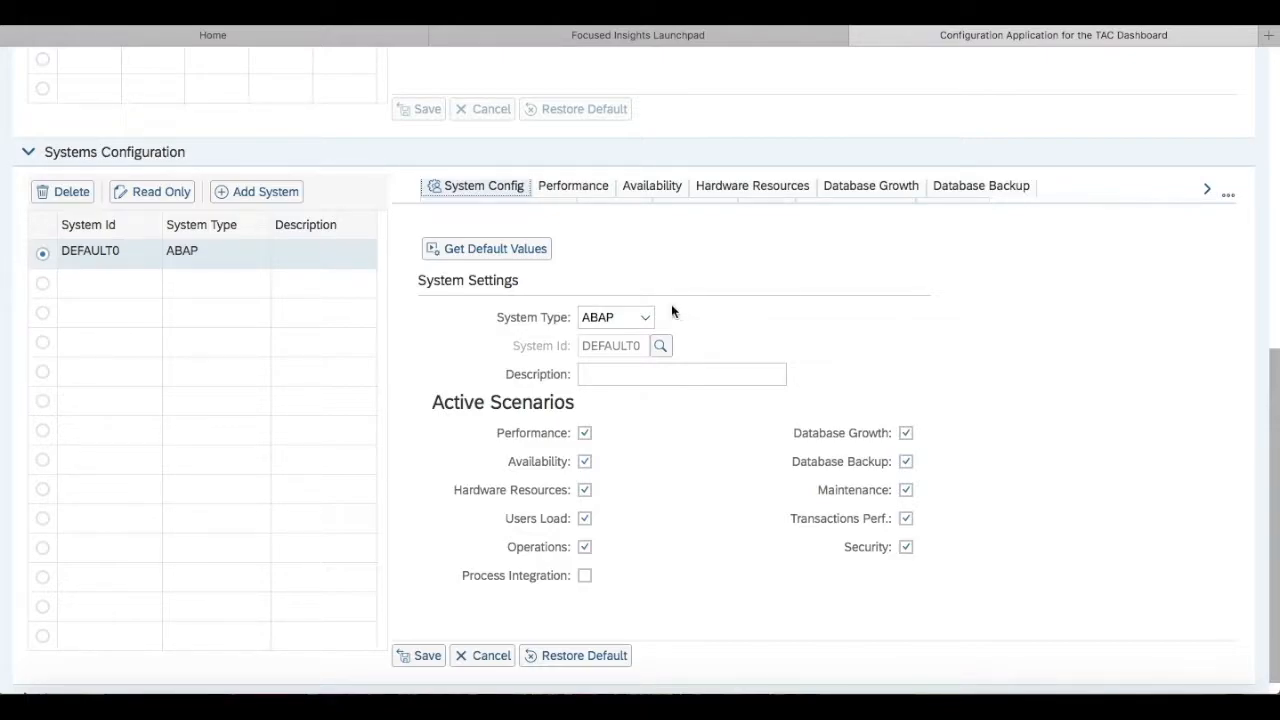
mouse_move(688, 317)
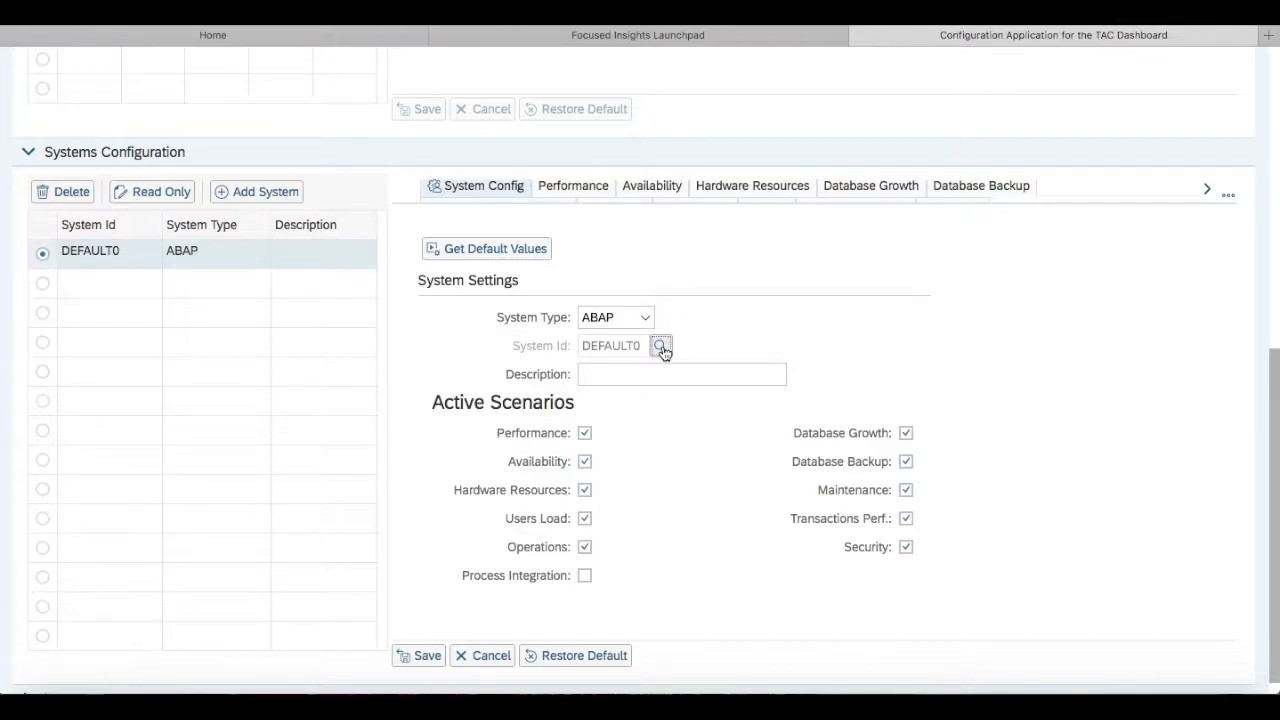
- Set the System Id to A4H from the Application Server ABAP selection list
left_click(660, 346)
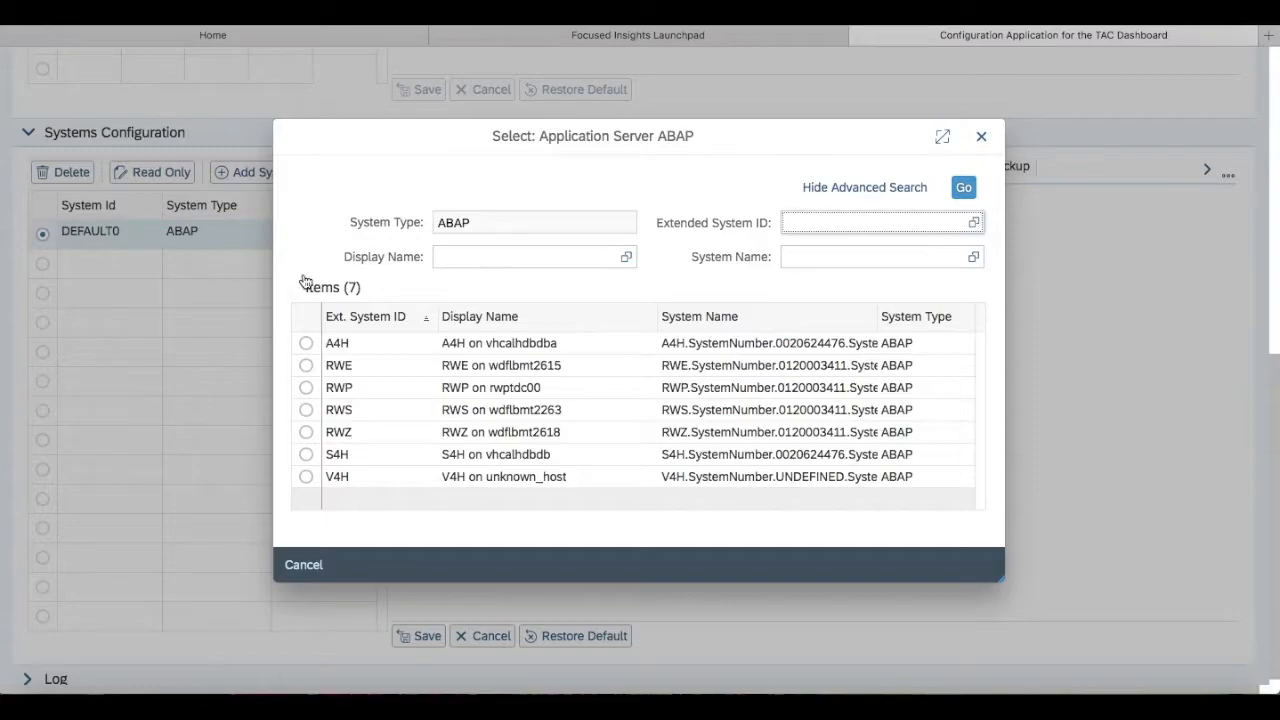
left_click(306, 342)
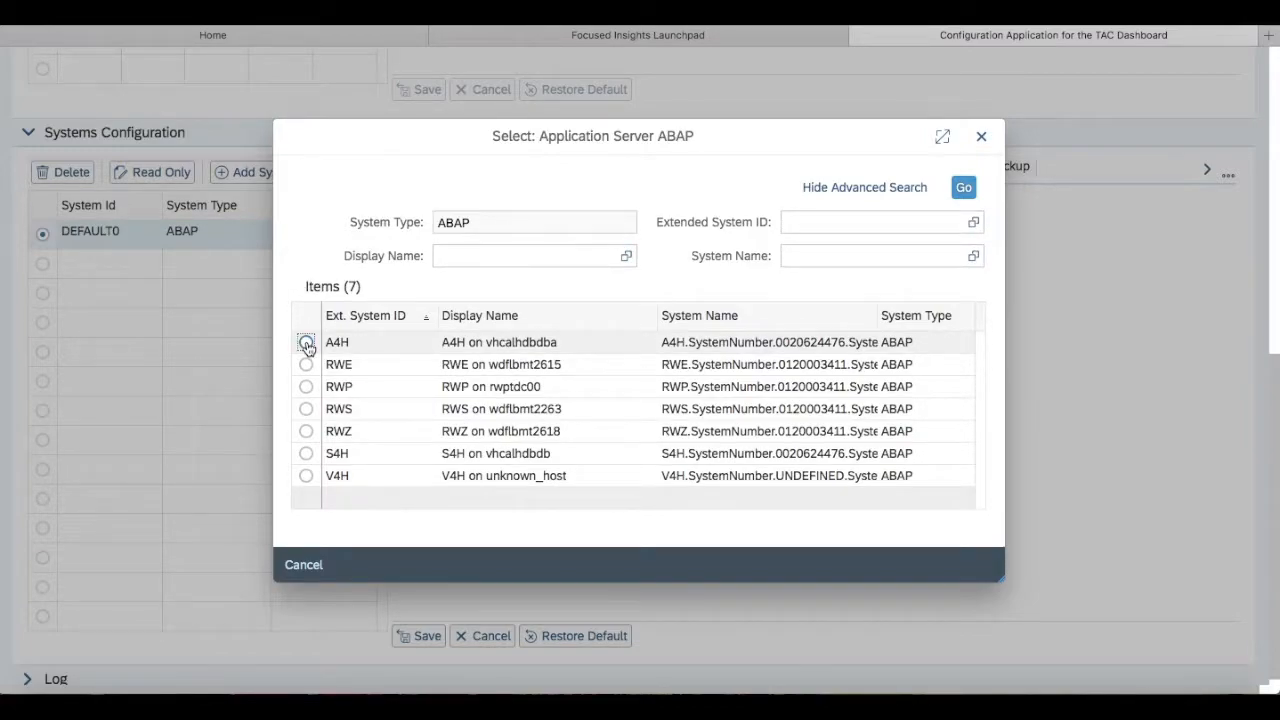
left_click(306, 342)
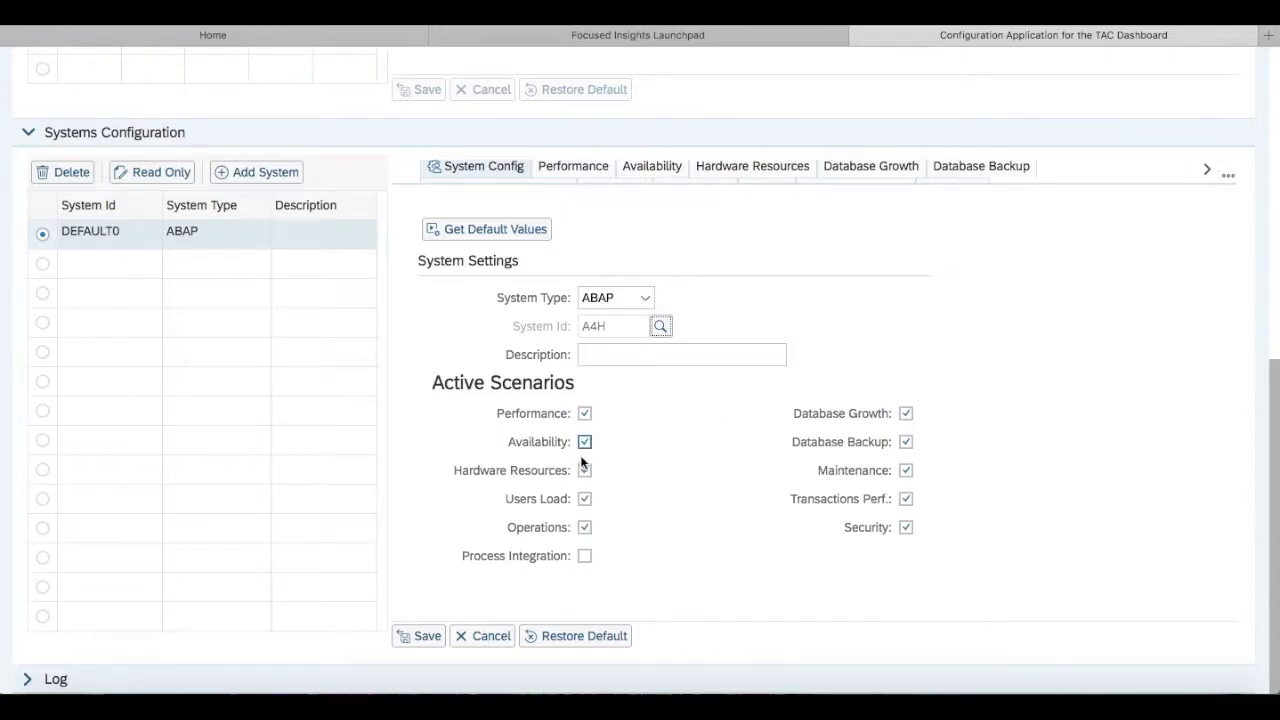
- Deactivate Hardware Resources, Users Load, Operations and other scenarios, leaving three active, then save A4H
left_click(585, 470)
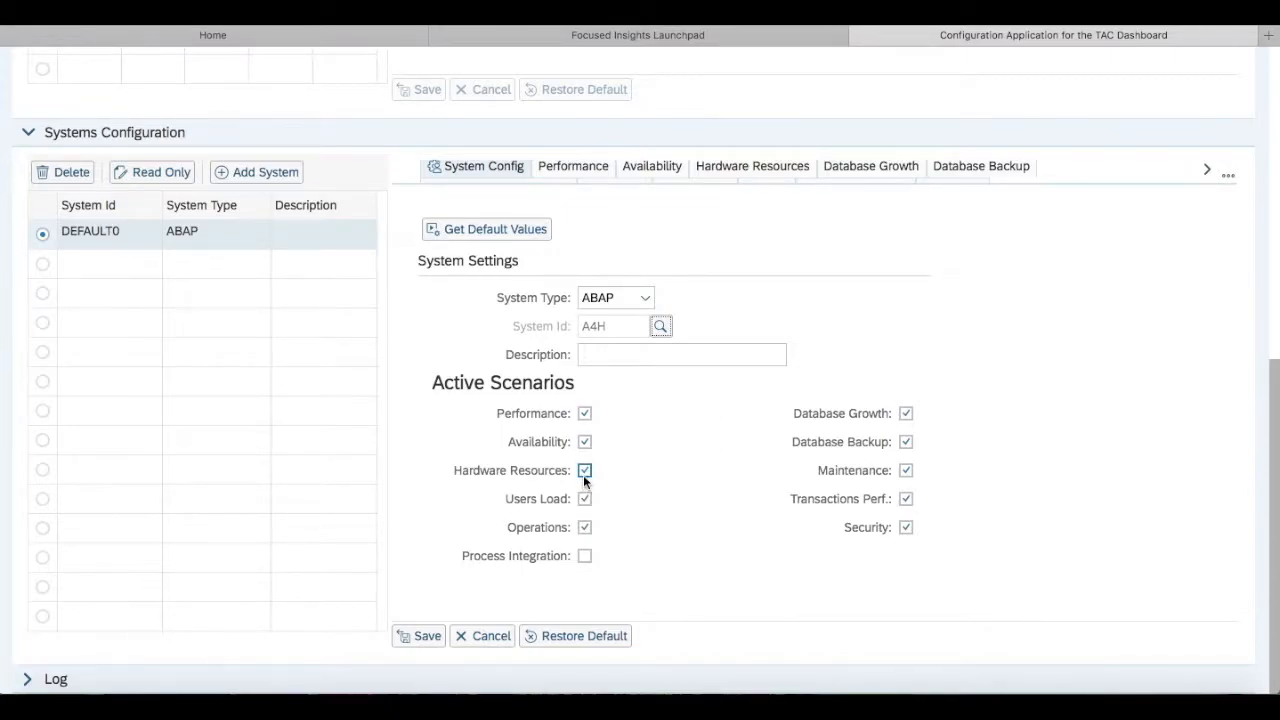
left_click(584, 470)
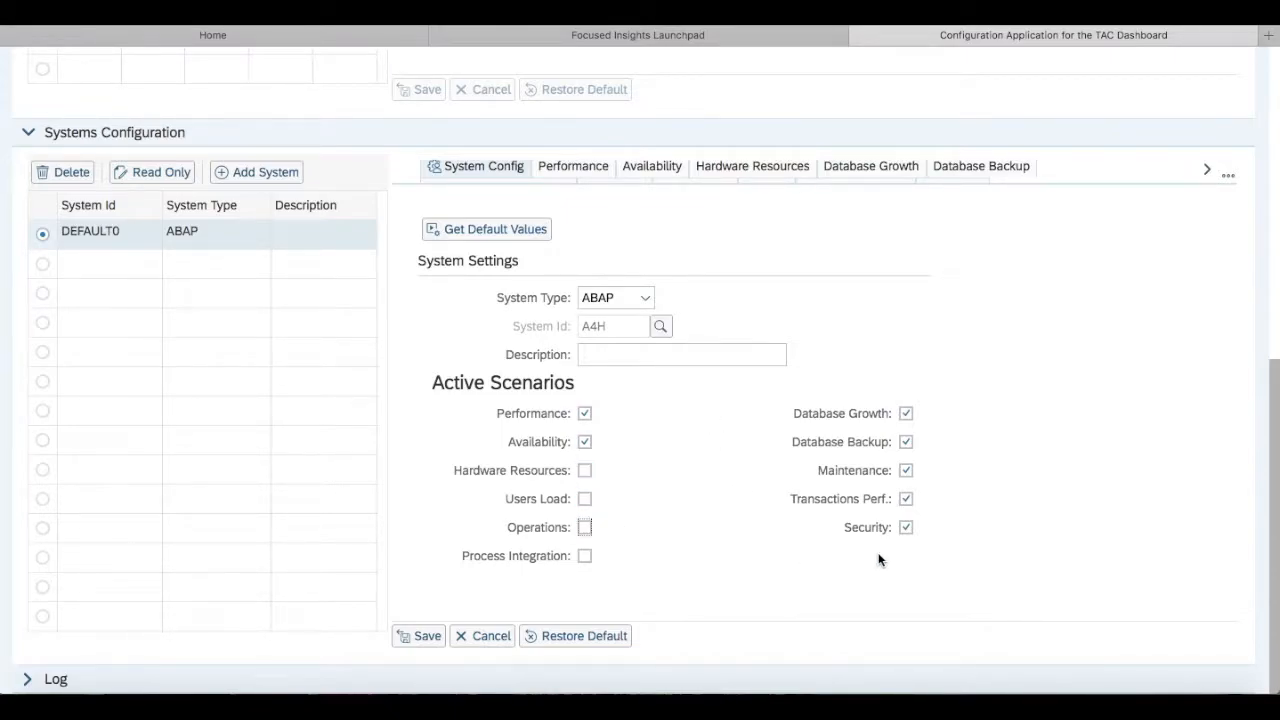
left_click(905, 470)
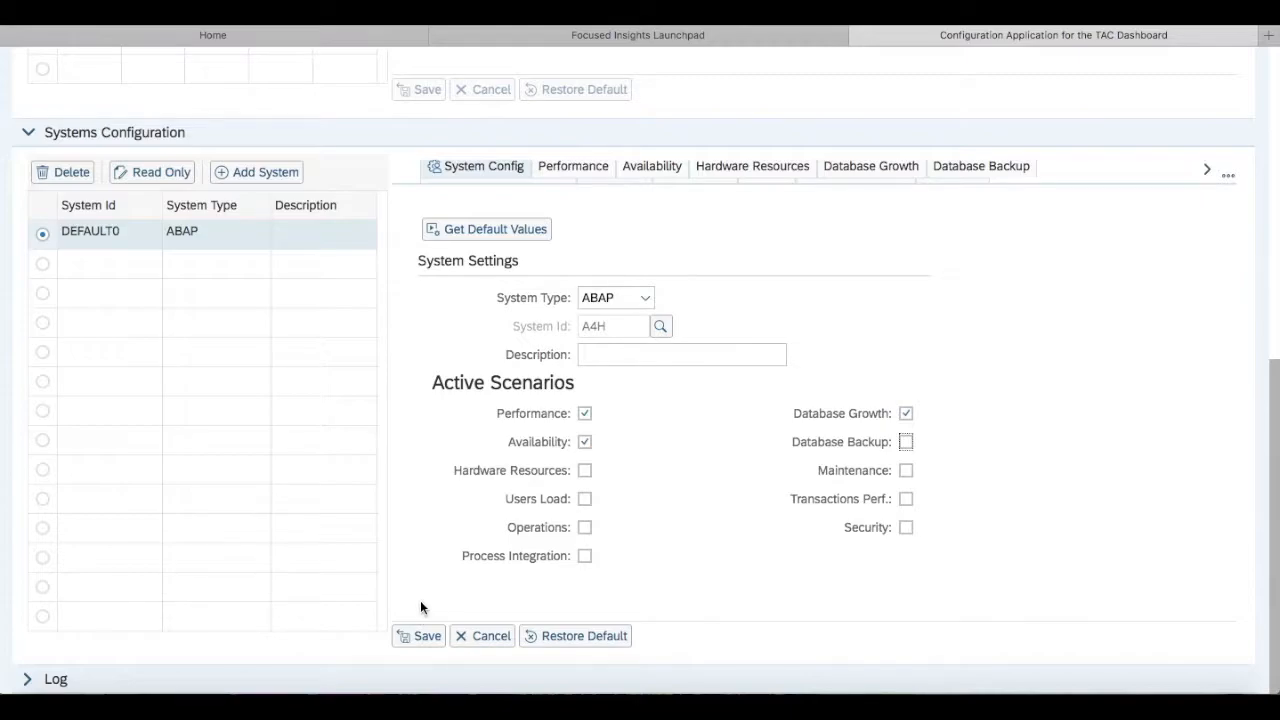
left_click(905, 441)
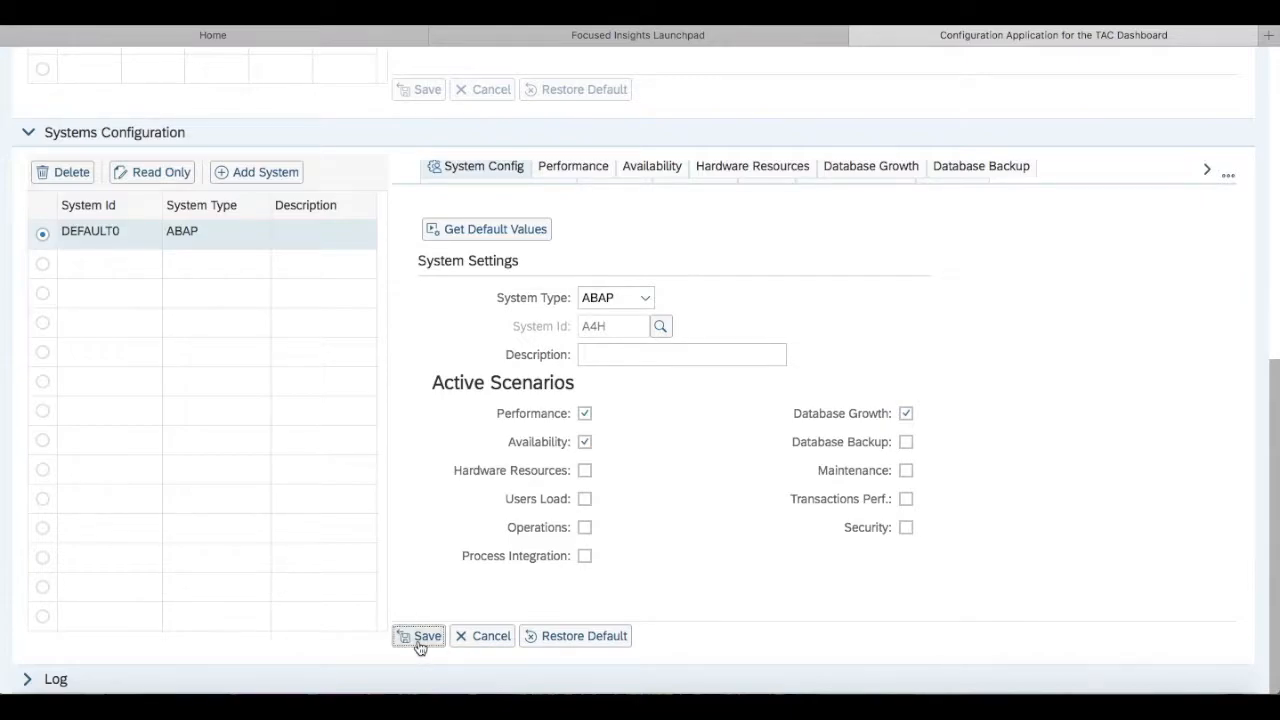
left_click(419, 635)
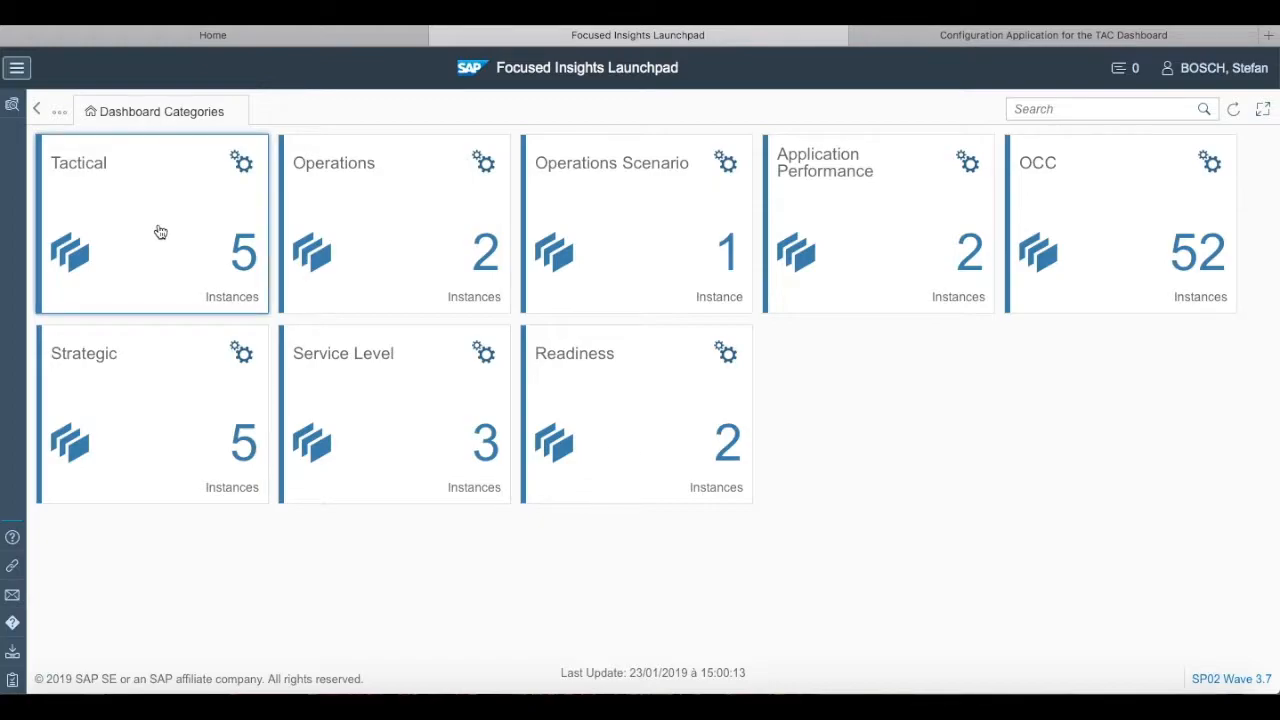
- Launch the SAP HANA instance from the Tactical list, showing A4H's three tiles
left_click(152, 222)
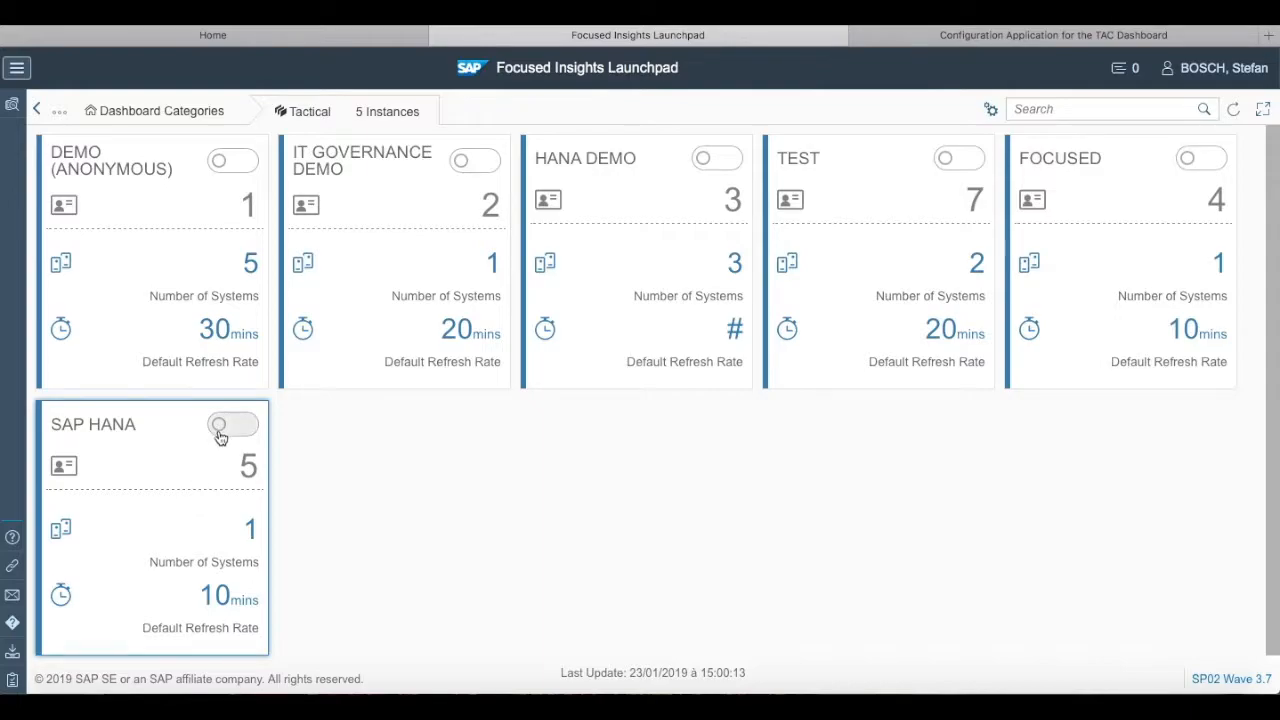
left_click(233, 424)
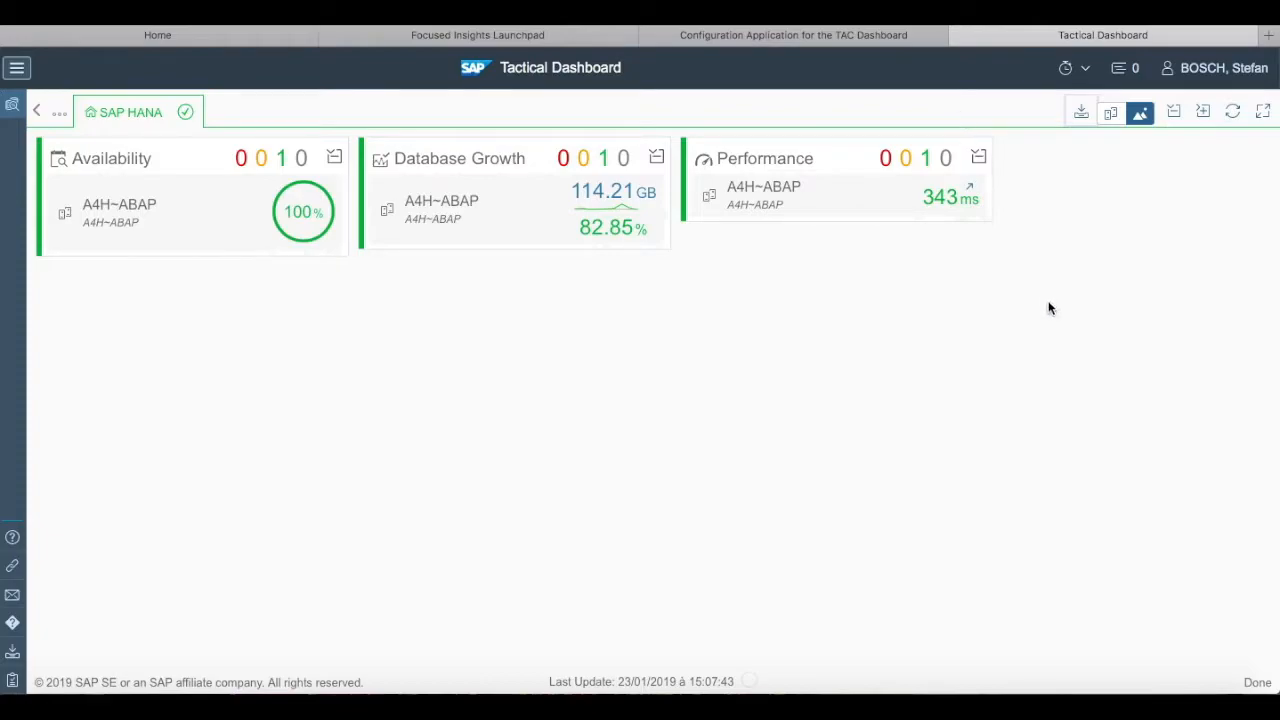
mouse_move(810, 358)
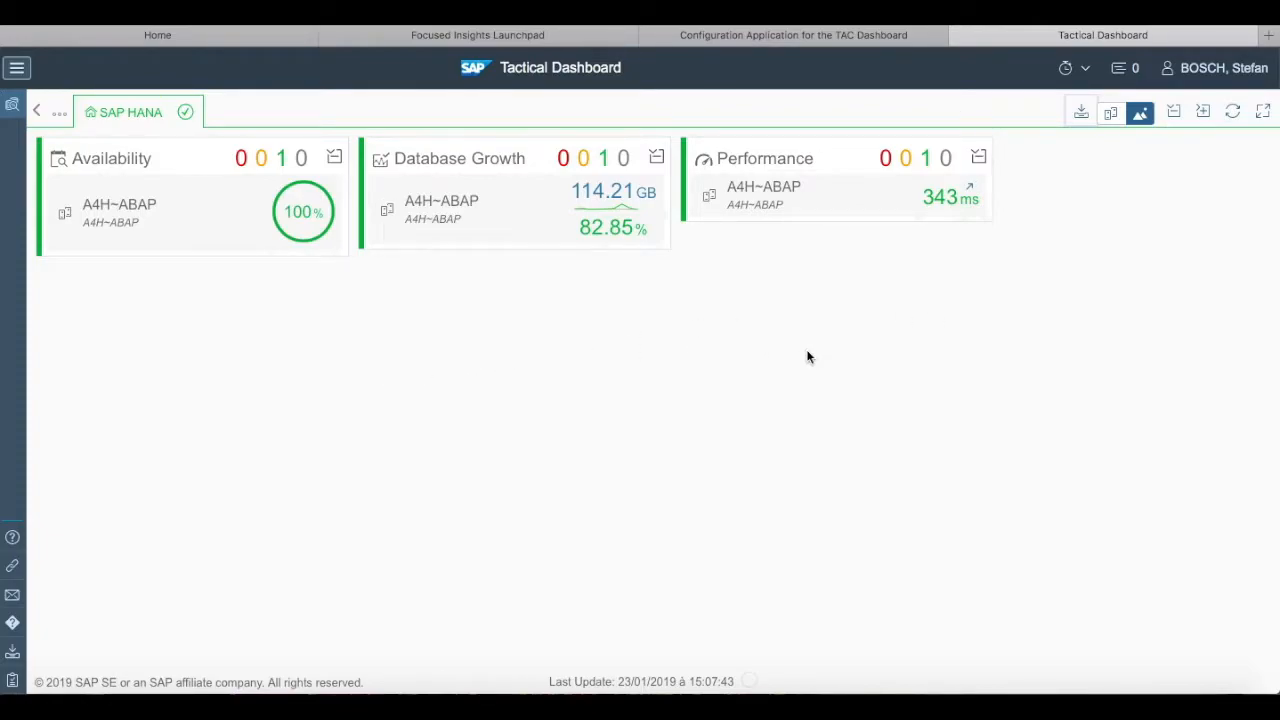
mouse_move(798, 357)
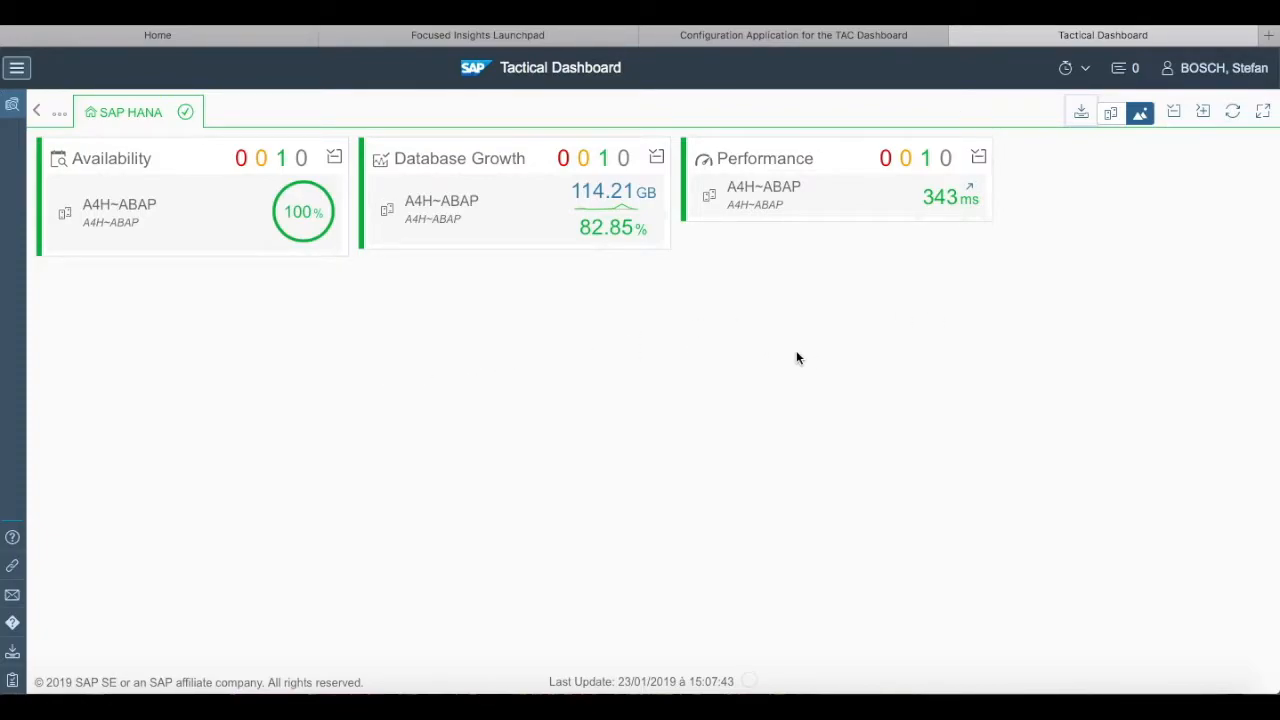